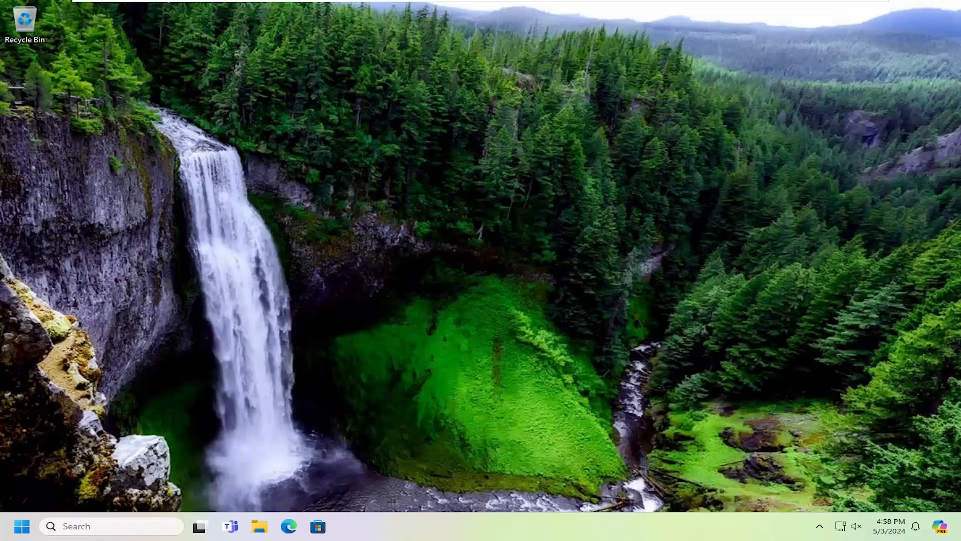
Step: Launch Settings from a Start menu search for 'settings'
left_click(21, 526)
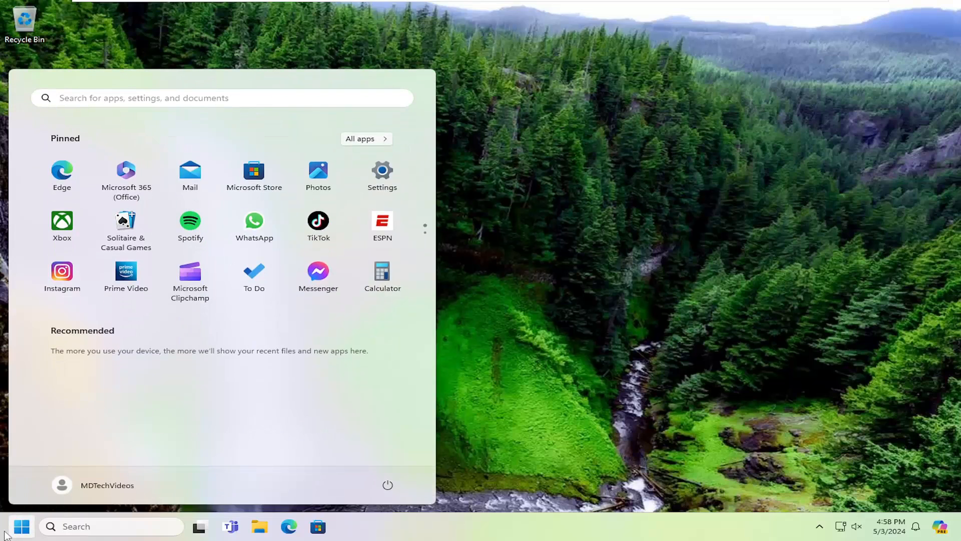
type("settings")
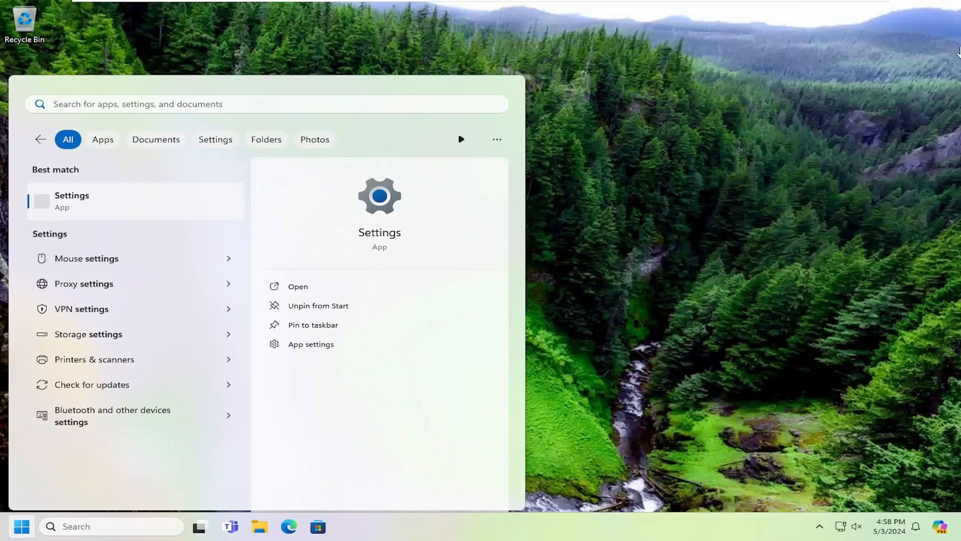
left_click(299, 286)
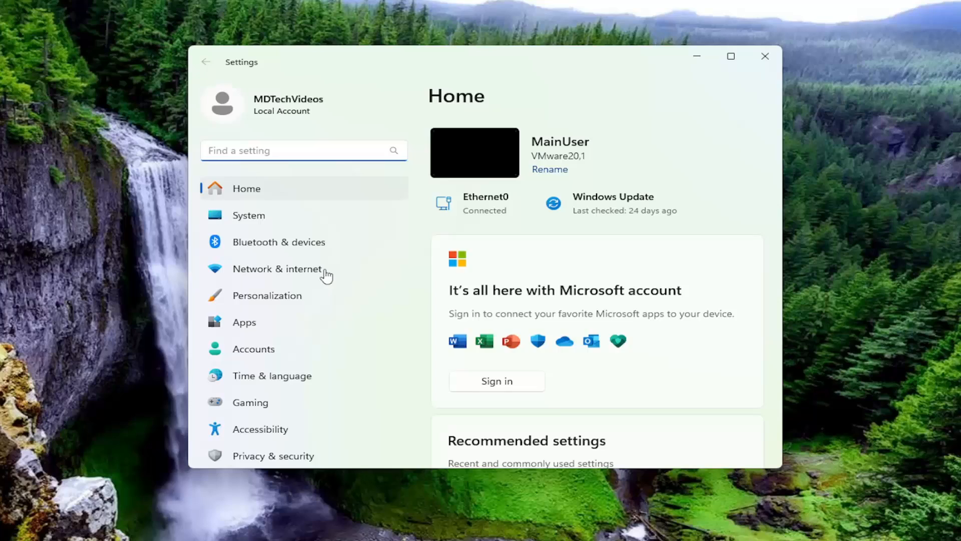
Step: Filter Apps > Installed apps by 'visual c++' to show both 2015-2022 redistributables
left_click(243, 321)
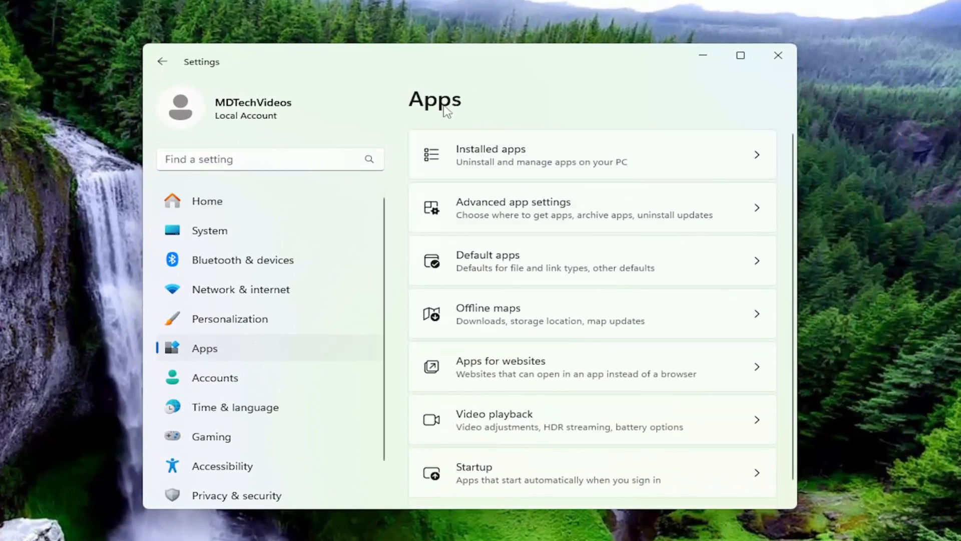
left_click(491, 154)
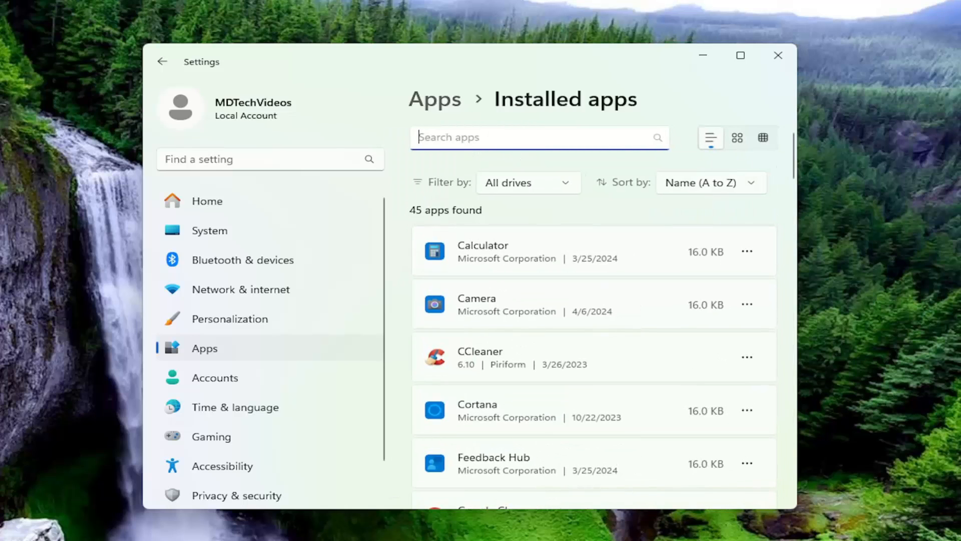
type("visual")
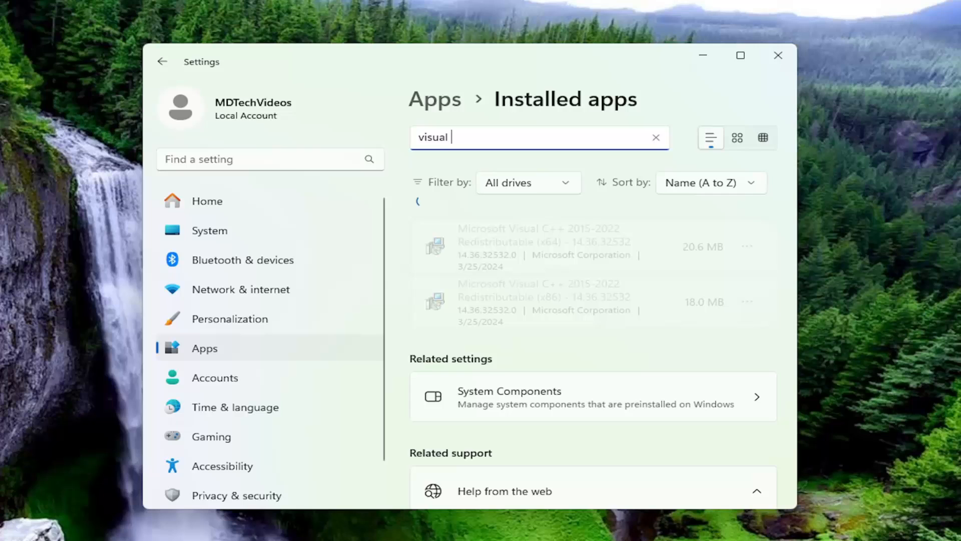
type("c++")
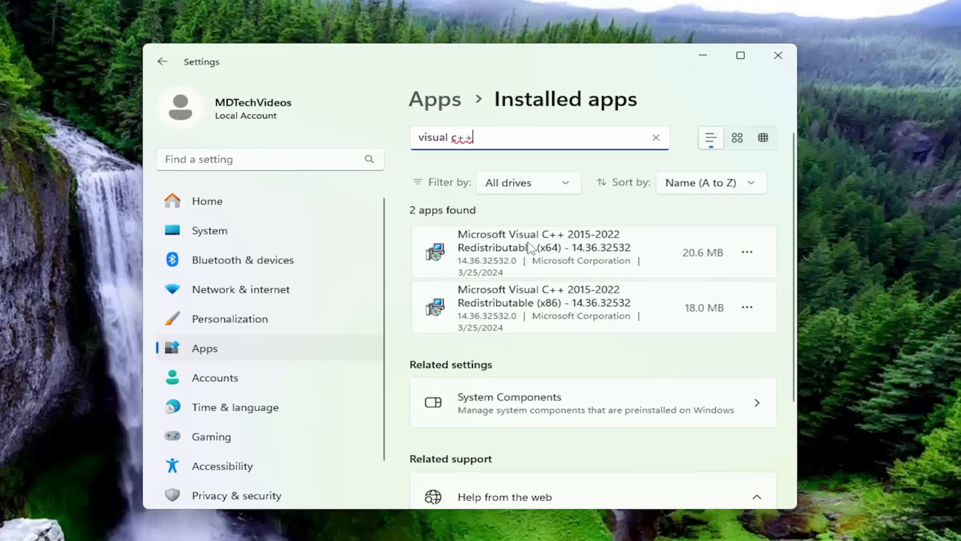
mouse_move(544, 238)
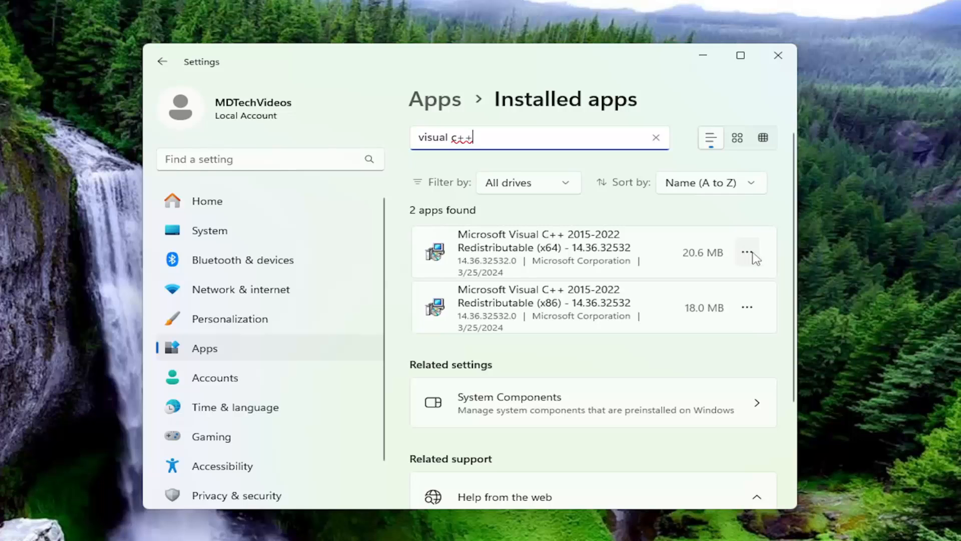
Step: Modify and repair the x64 Visual C++ 2015-2022 Redistributable, then dismiss the success message
left_click(747, 251)
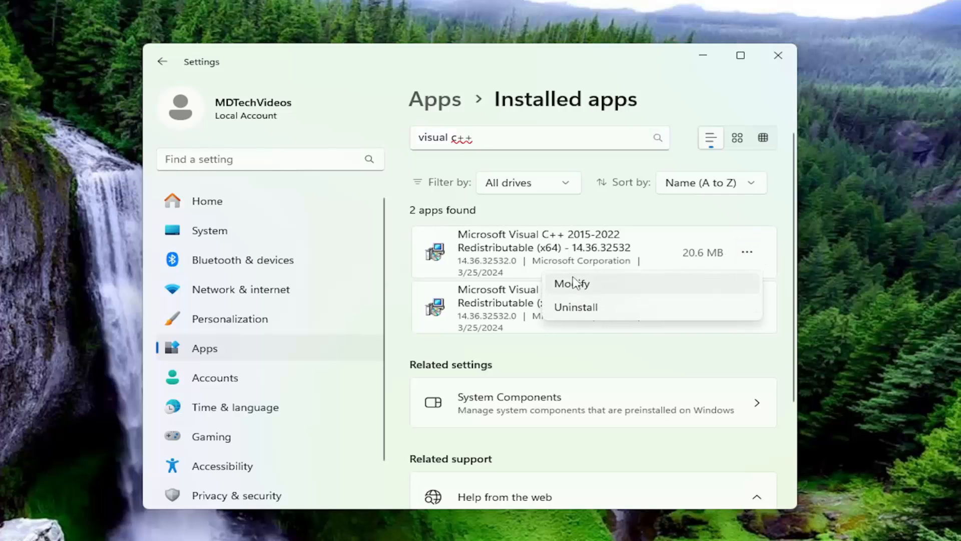
left_click(361, 441)
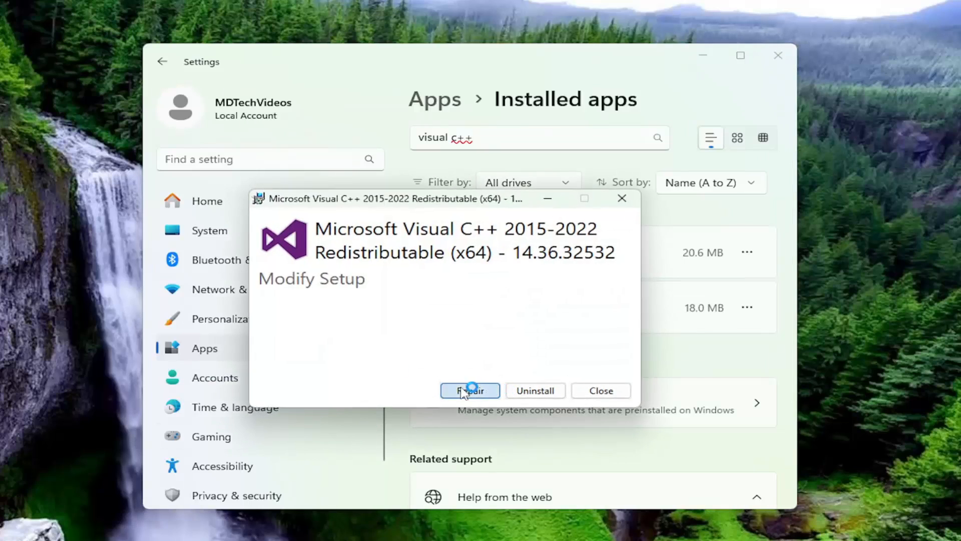
left_click(470, 391)
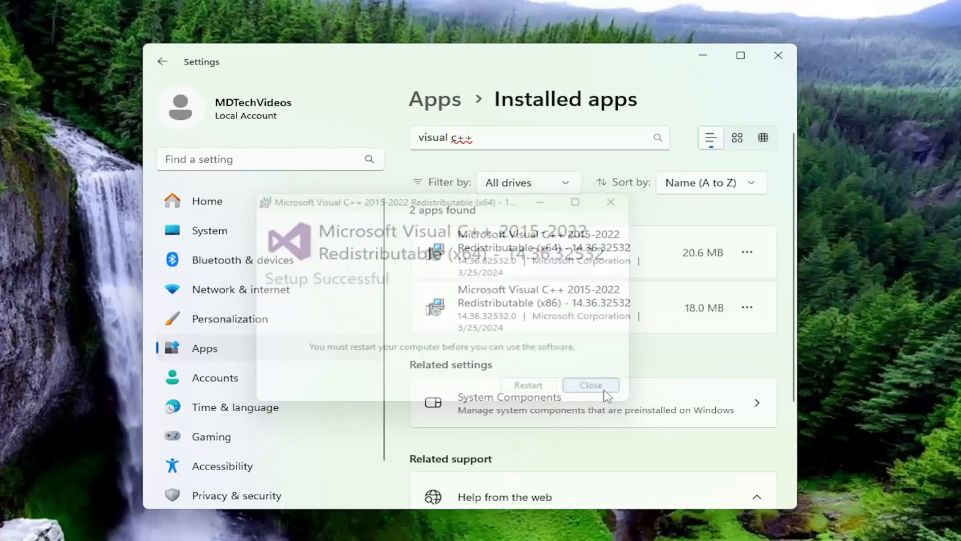
left_click(590, 385)
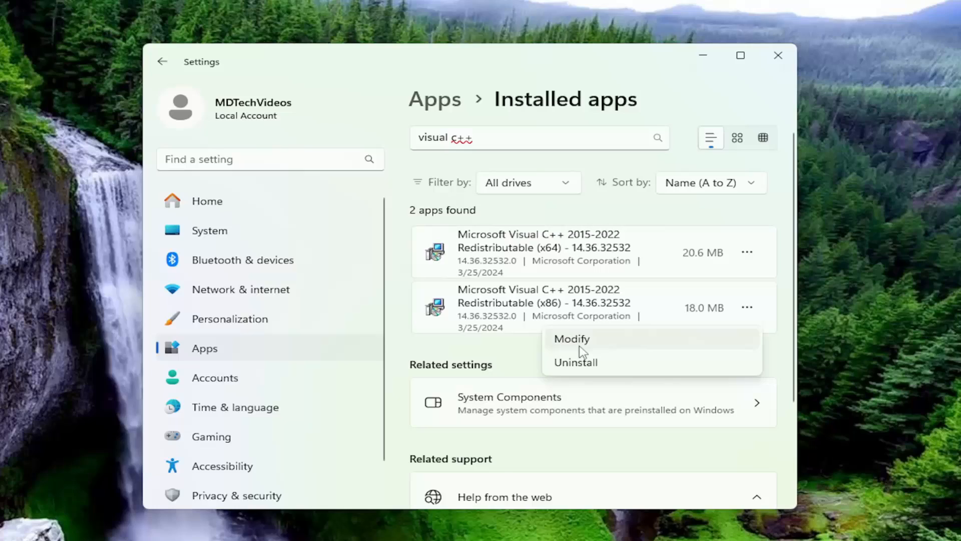
Step: Modify and repair the x86 Visual C++ 2015-2022 Redistributable
left_click(572, 339)
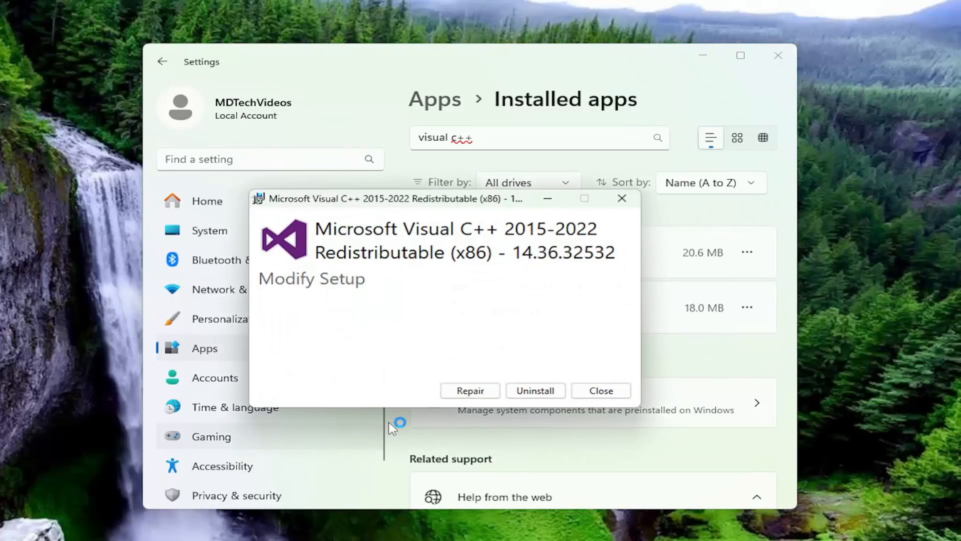
left_click(470, 391)
type("c")
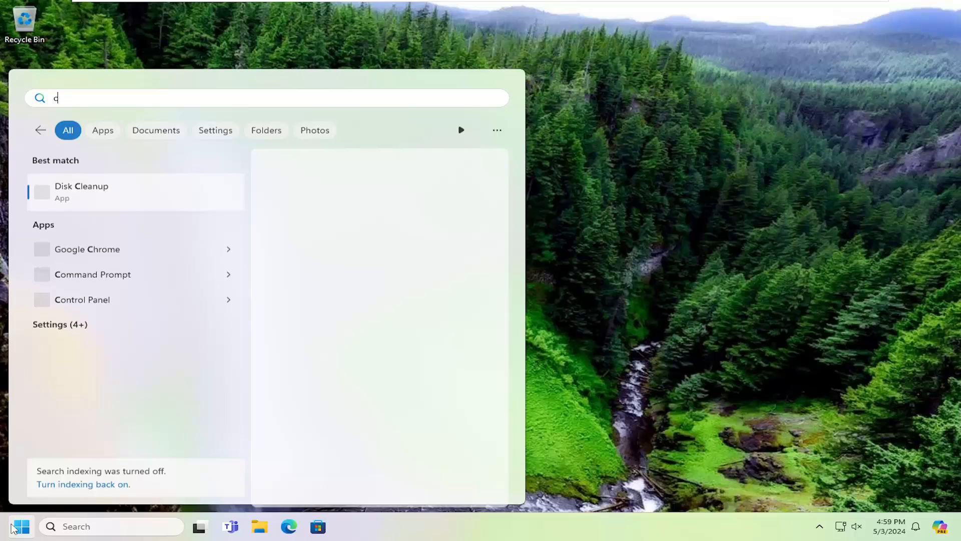
Step: Run Command Prompt as administrator from a 'cmd' search and approve User Account Control
type("md")
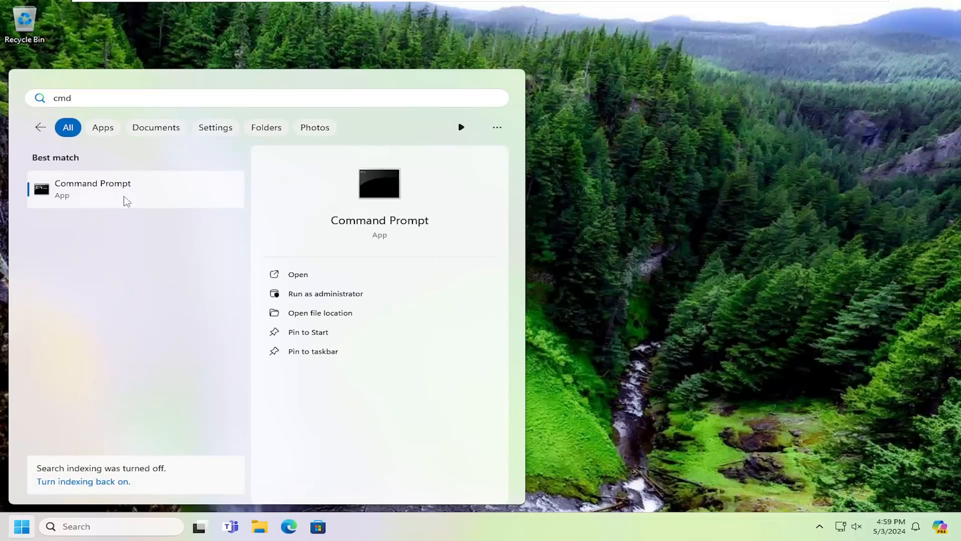
right_click(126, 189)
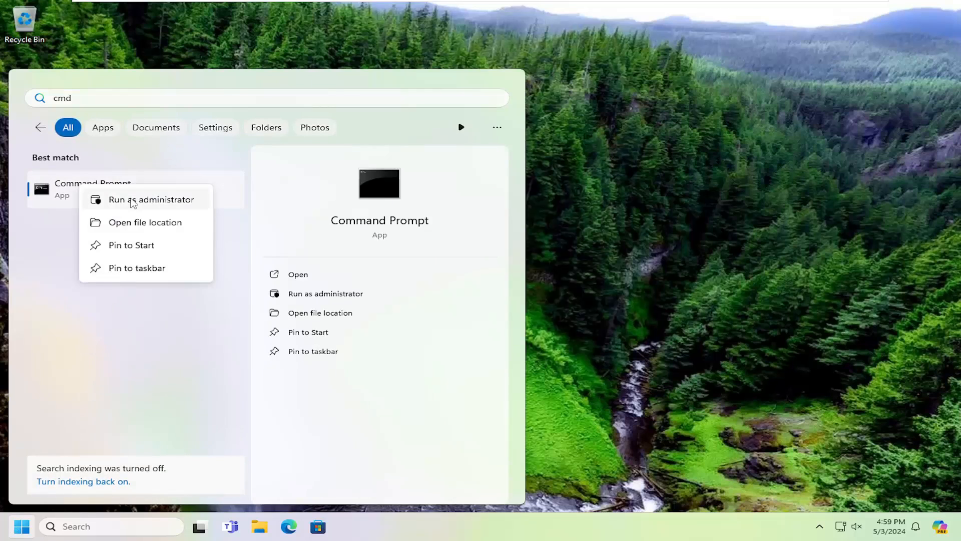
left_click(151, 200)
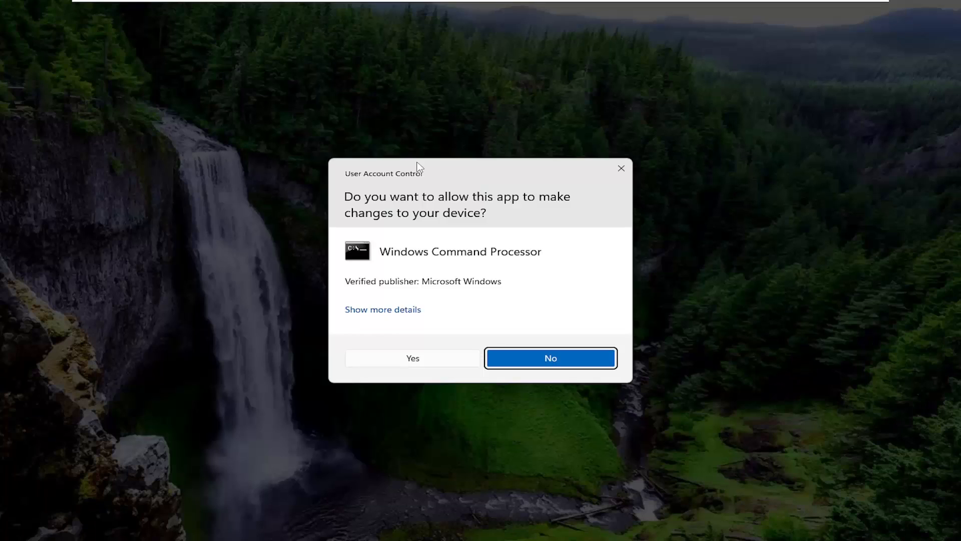
mouse_move(438, 322)
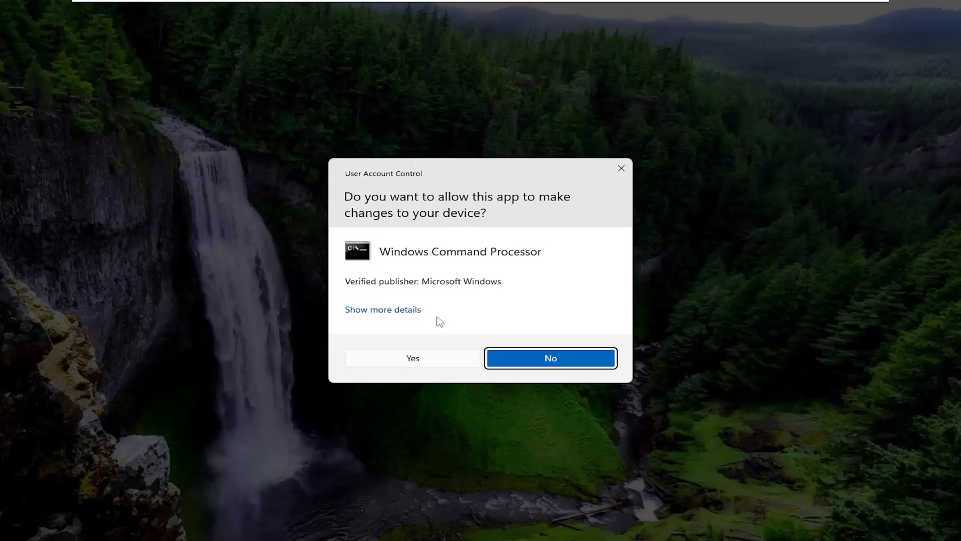
left_click(412, 358)
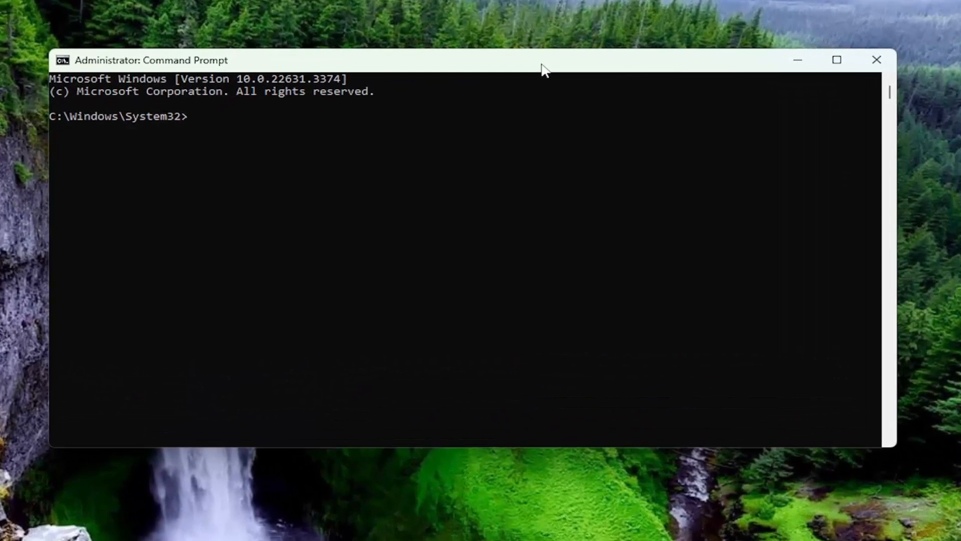
Step: Enter the system file check command 'sfc /scannow' at the elevated prompt
type("sfc")
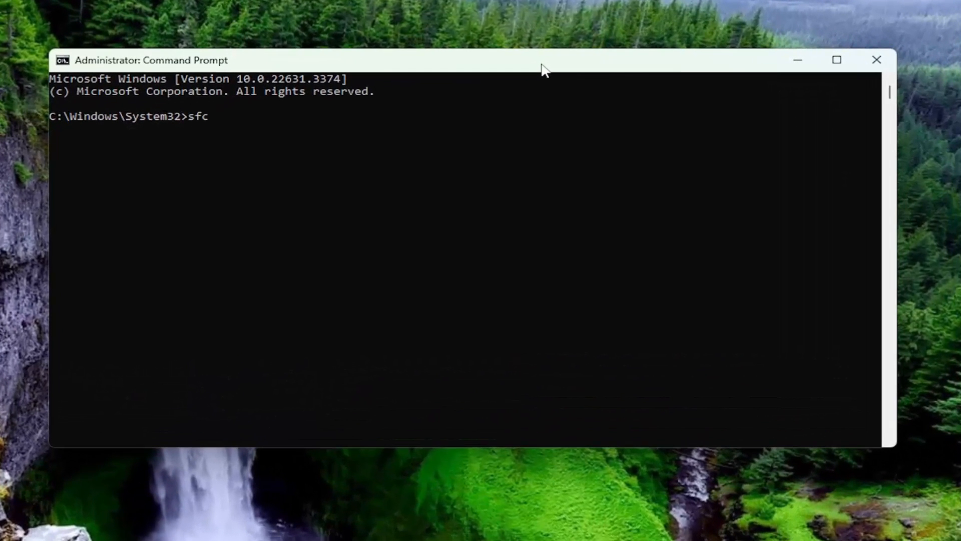
type("/sc")
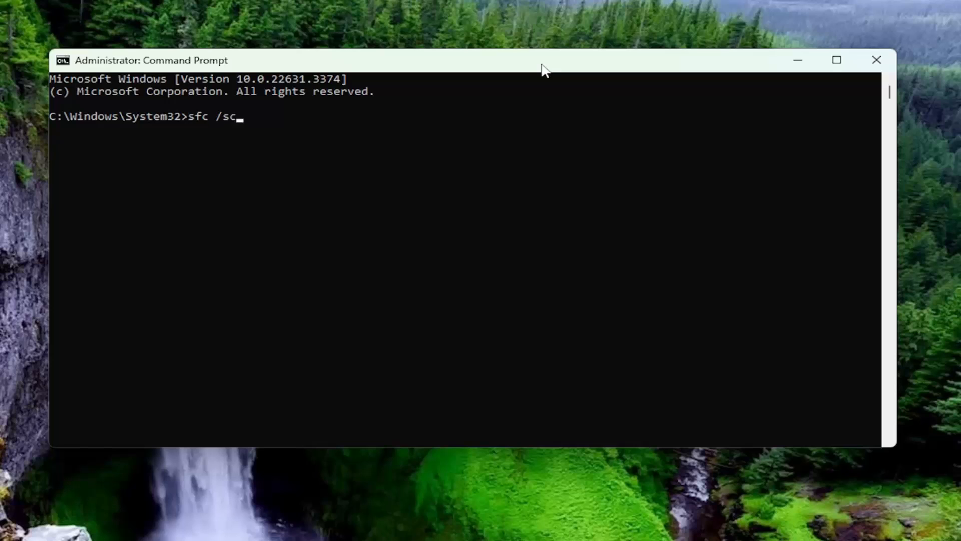
type("annow")
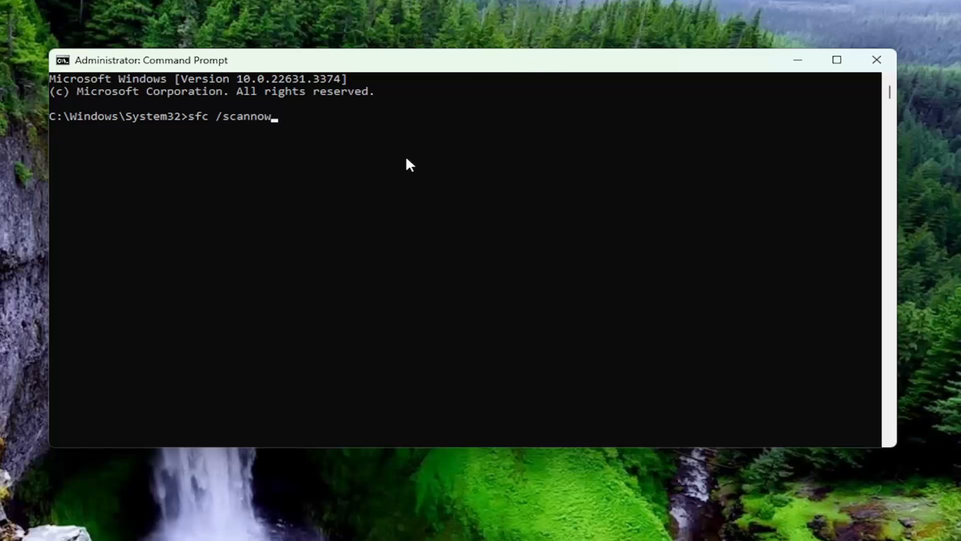
mouse_move(236, 166)
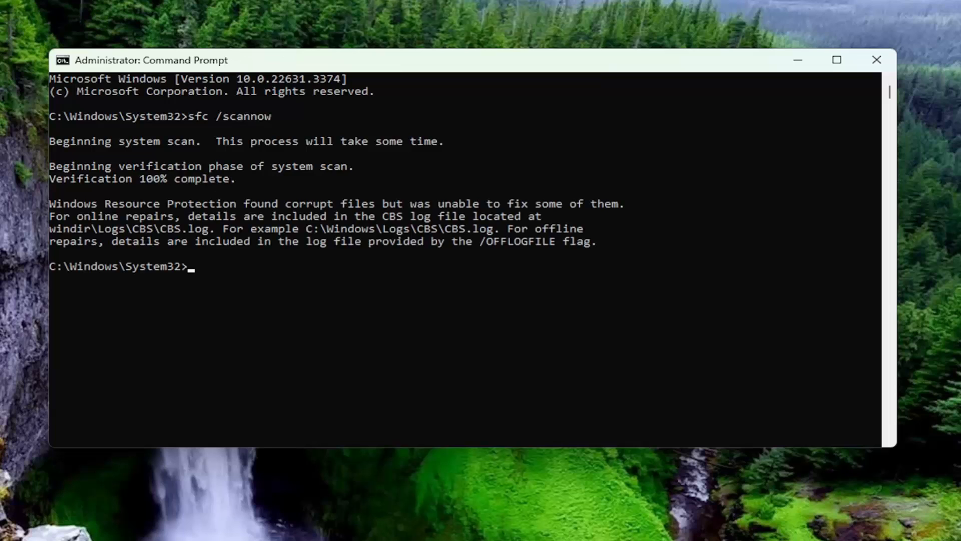
mouse_move(241, 159)
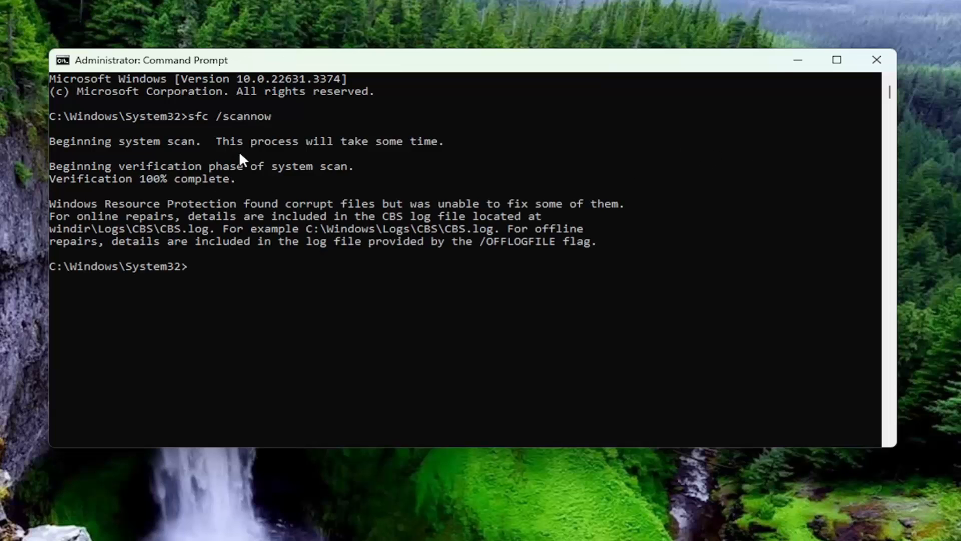
Step: Restart the PC from the Start button's Shut down or sign out menu
right_click(22, 526)
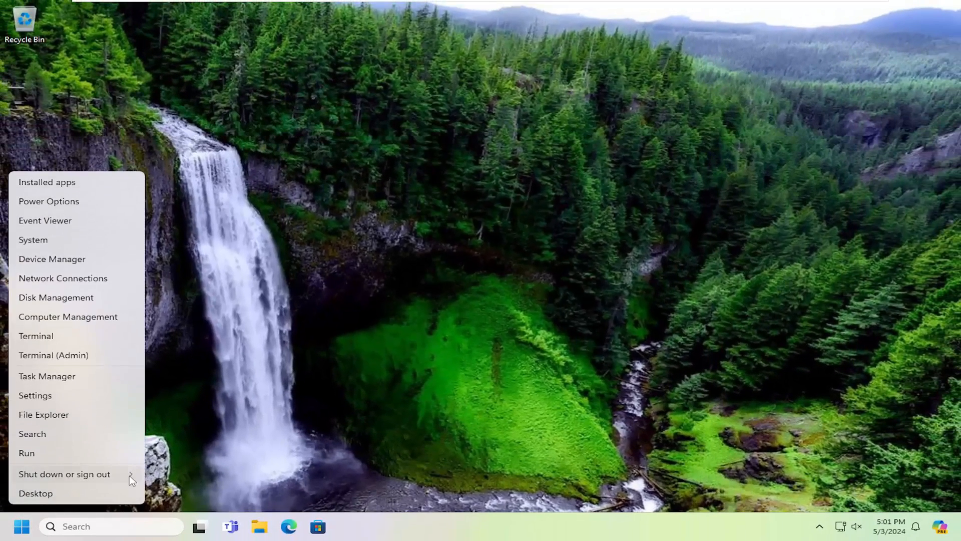
left_click(64, 473)
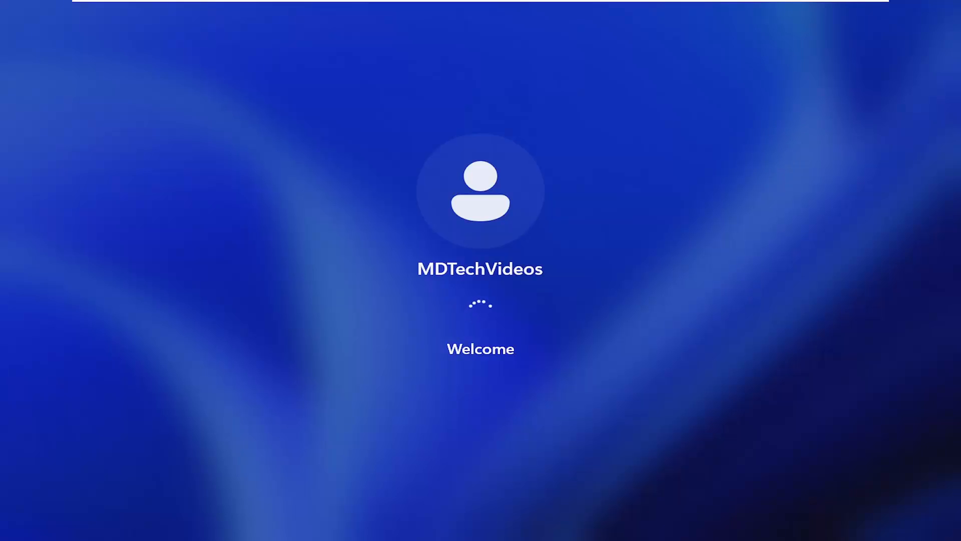